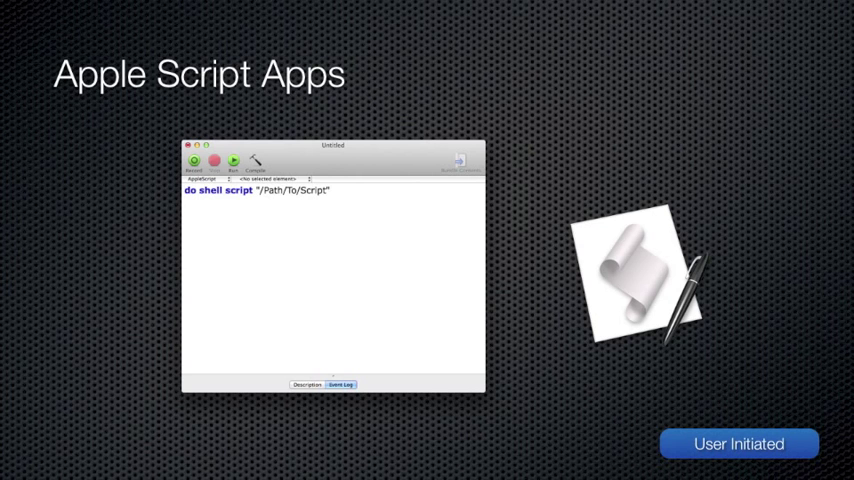
text(with administrator privileges)
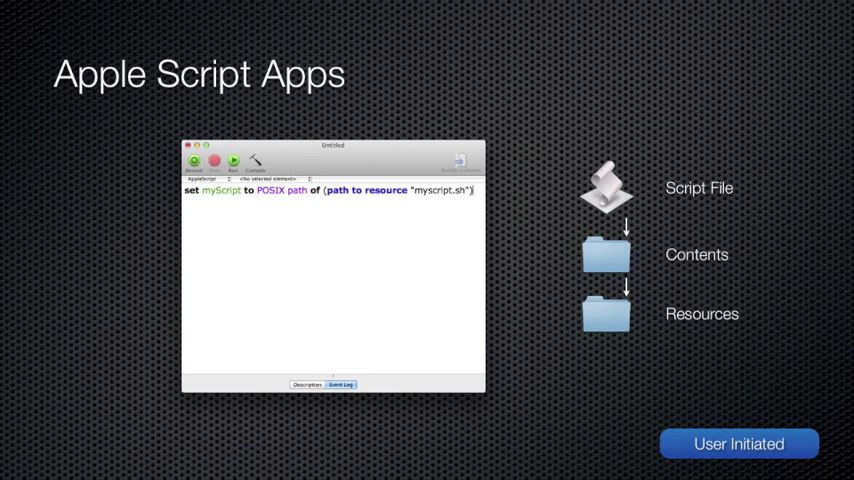
text(do shell script myScript with administrator privileges)
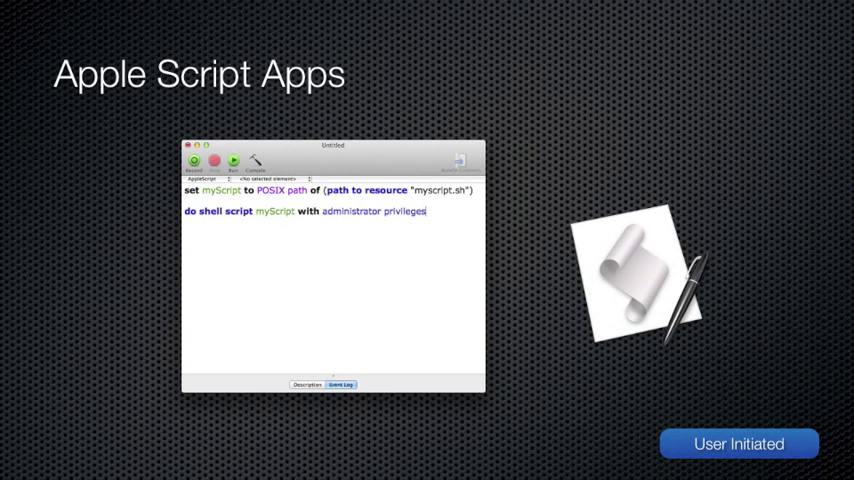